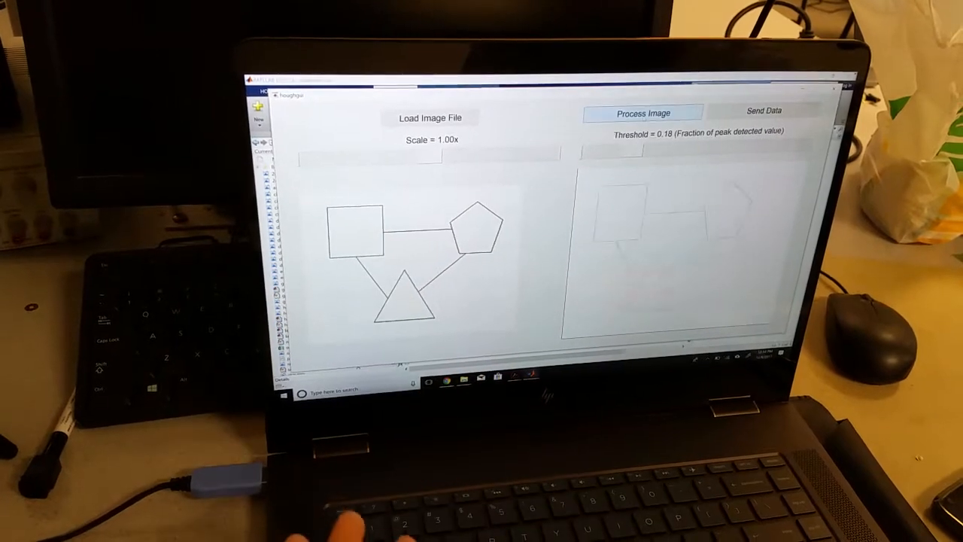
Run Process Image so the square, pentagon, triangle and connecting lines are traced in red.
click(641, 113)
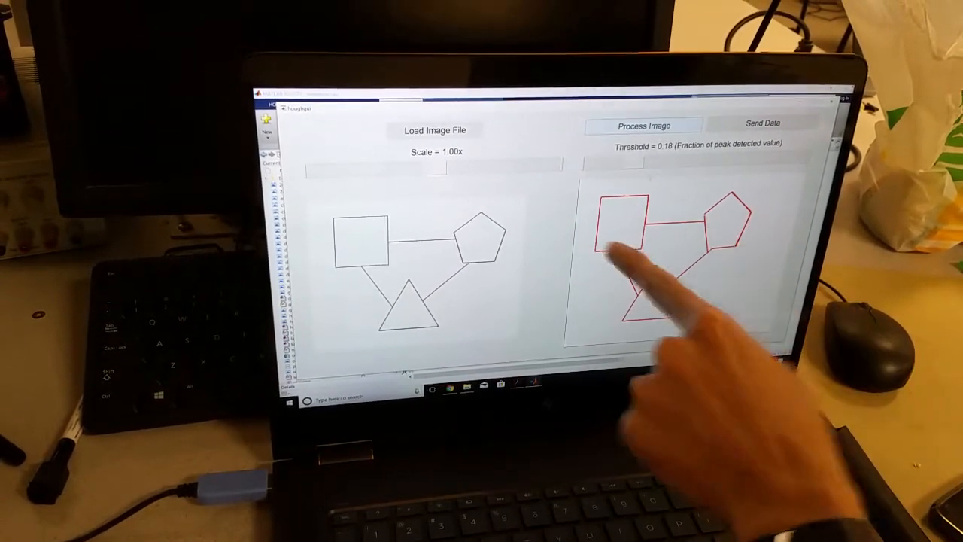